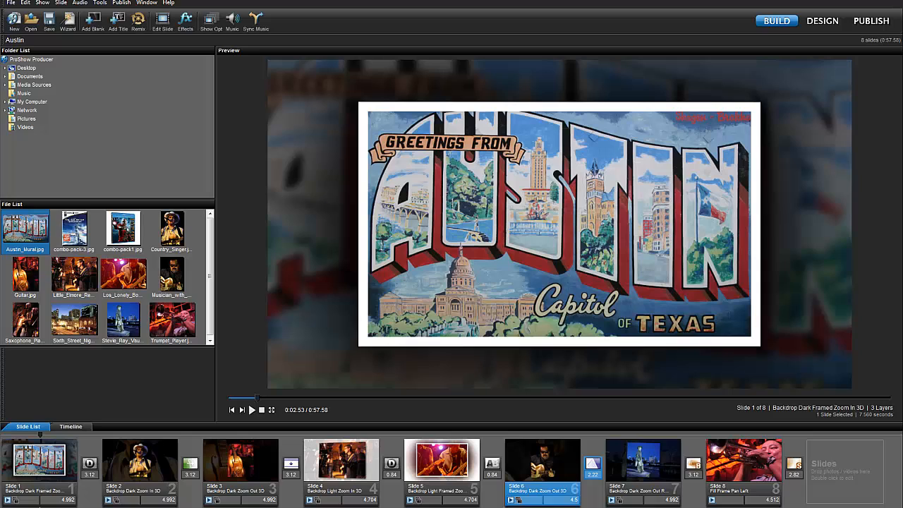
mouse_move(871, 20)
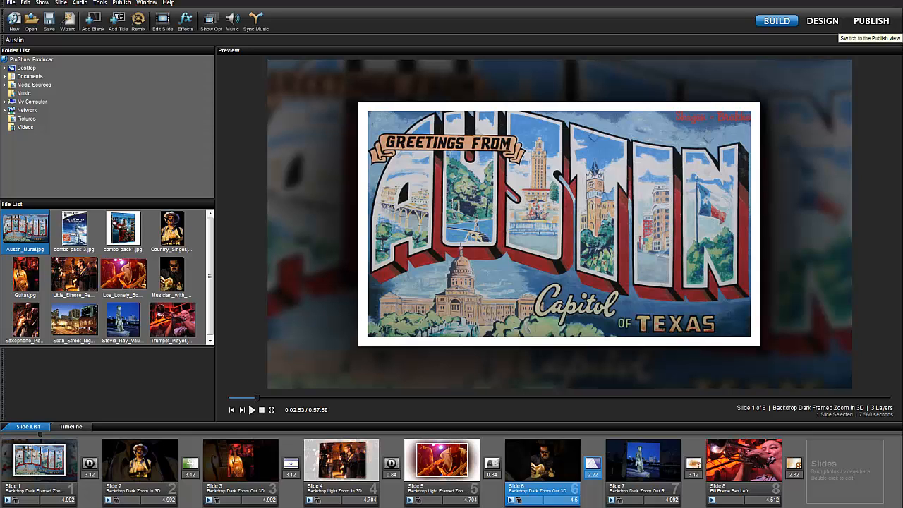
- Switch the Austin show to the Publish workspace
left_click(870, 20)
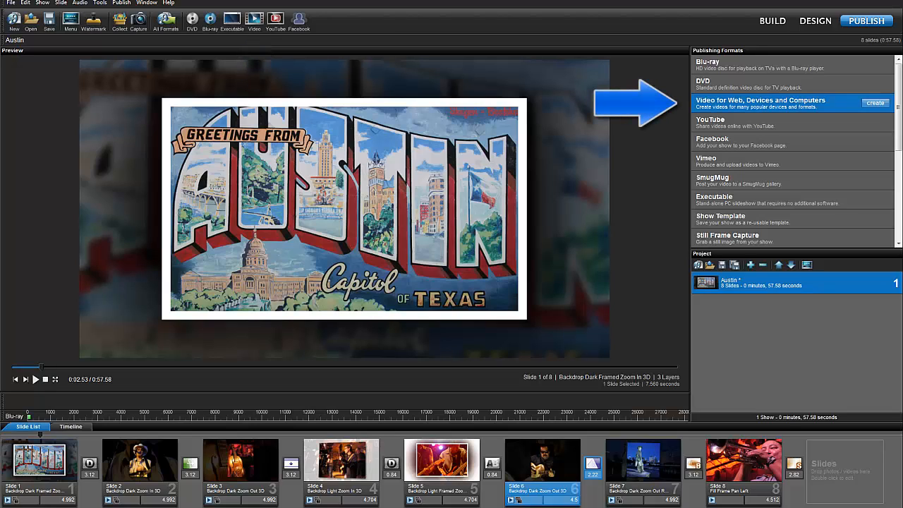
- Create a web/devices video with the Apple iPad preset and High Quality profile
left_click(875, 103)
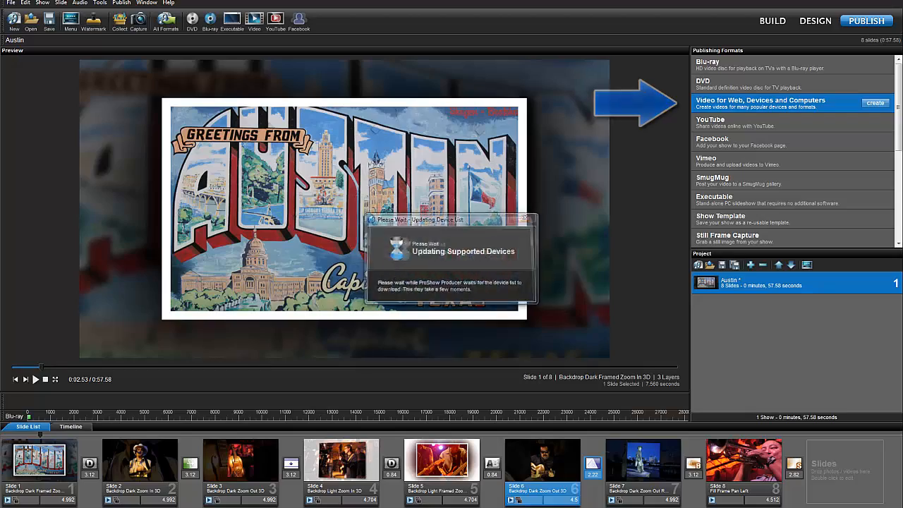
left_click(875, 102)
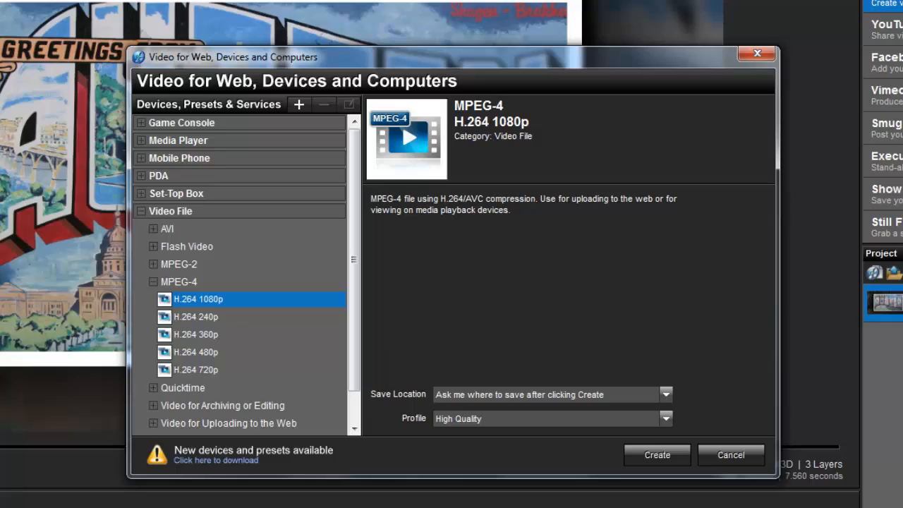
left_click(181, 122)
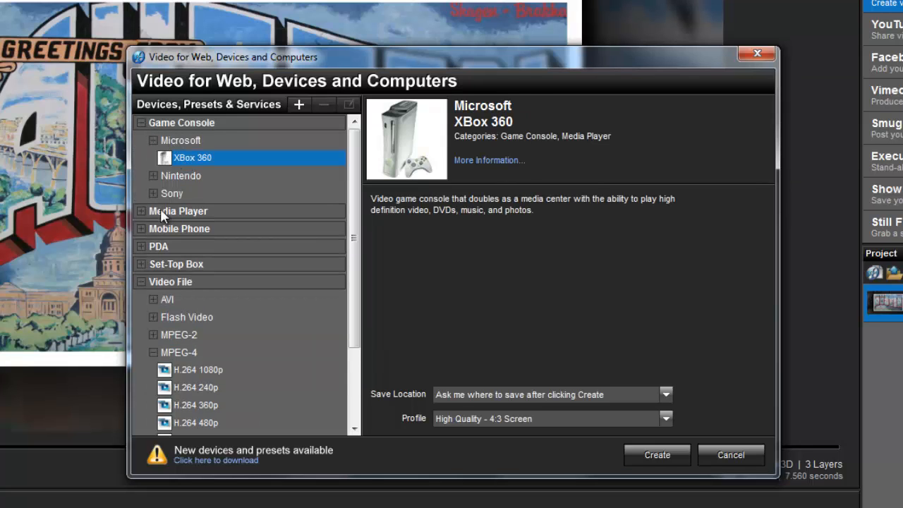
left_click(179, 210)
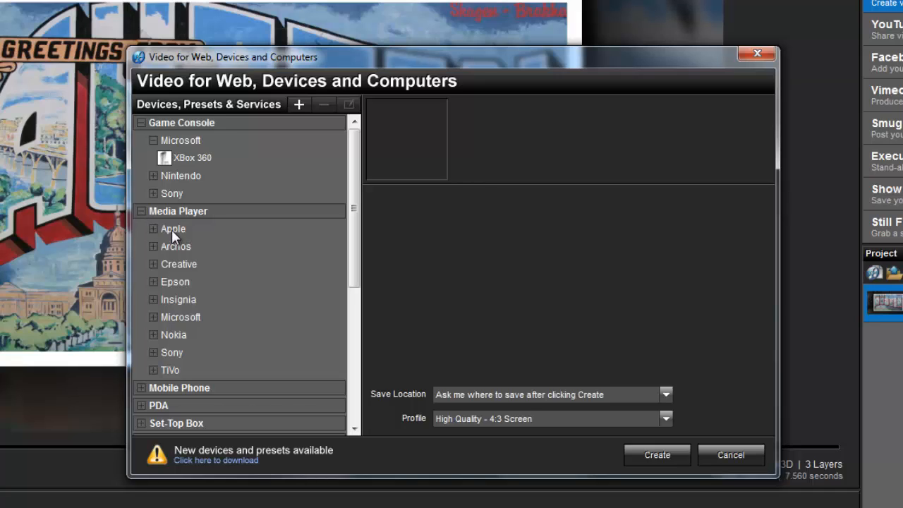
left_click(153, 228)
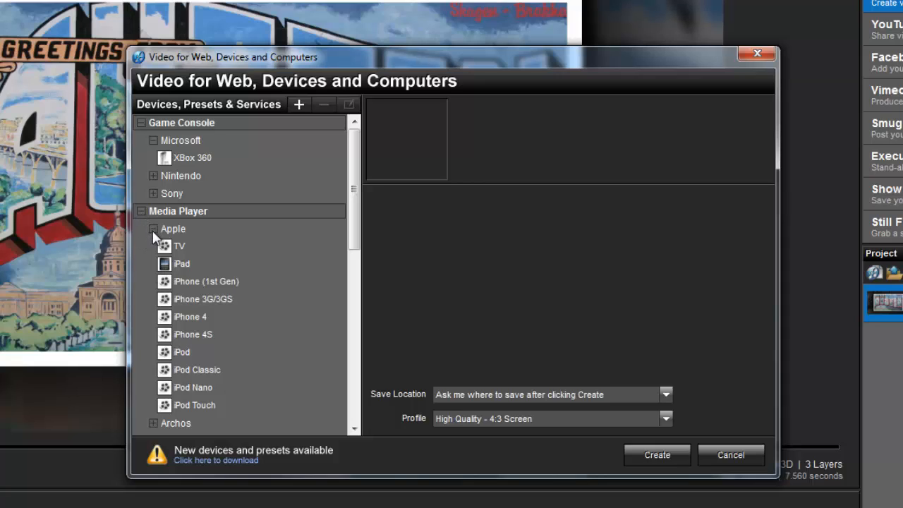
left_click(182, 263)
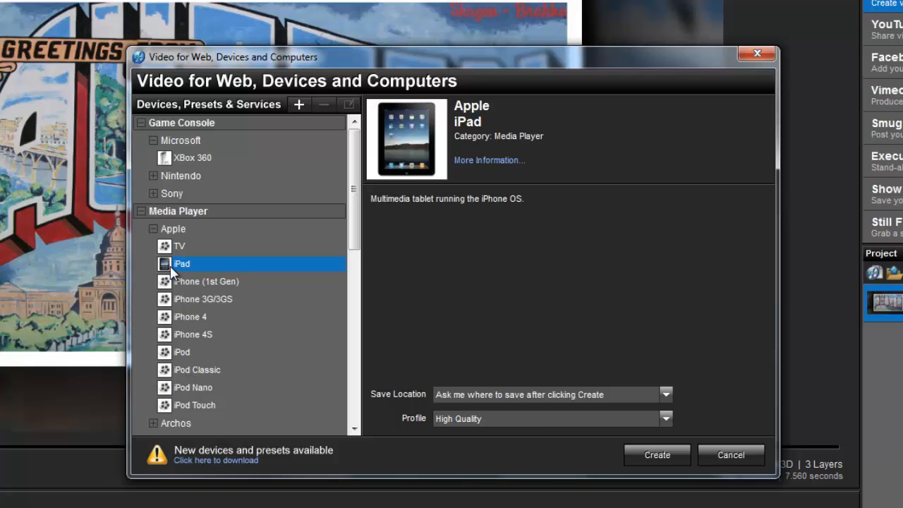
mouse_move(469, 387)
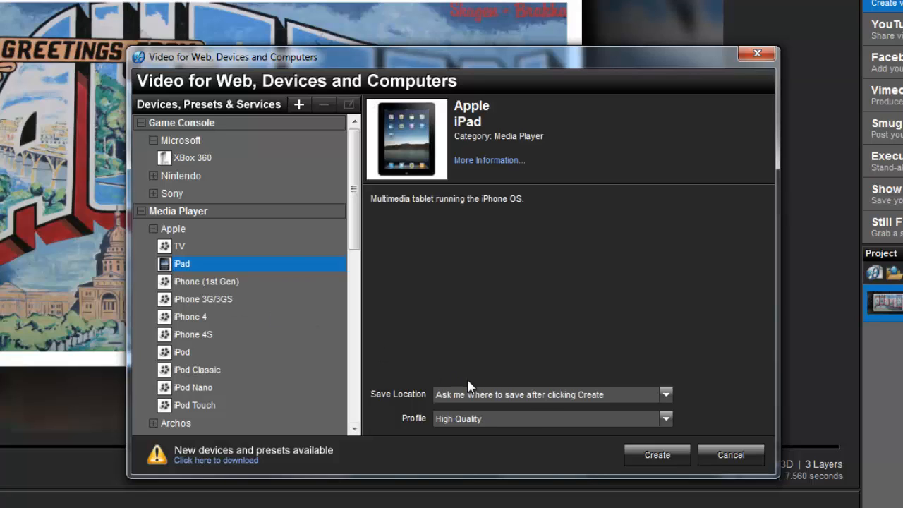
left_click(664, 418)
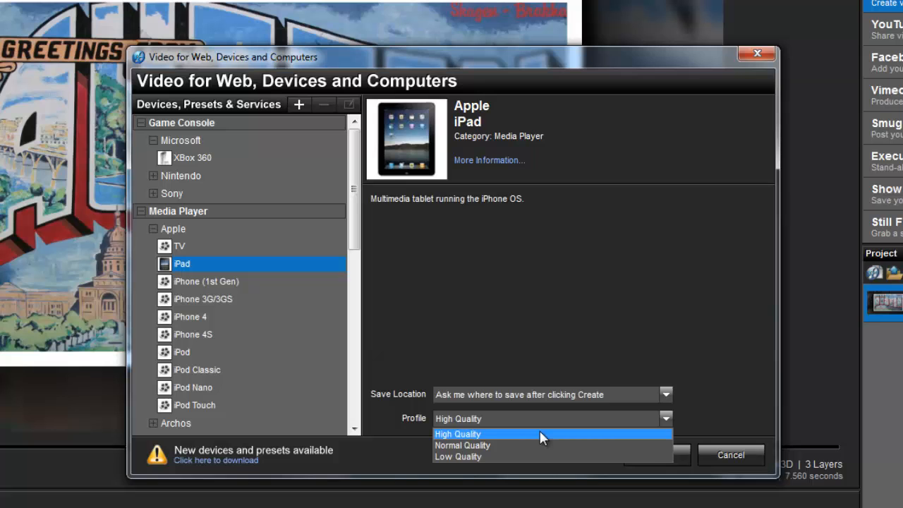
left_click(458, 434)
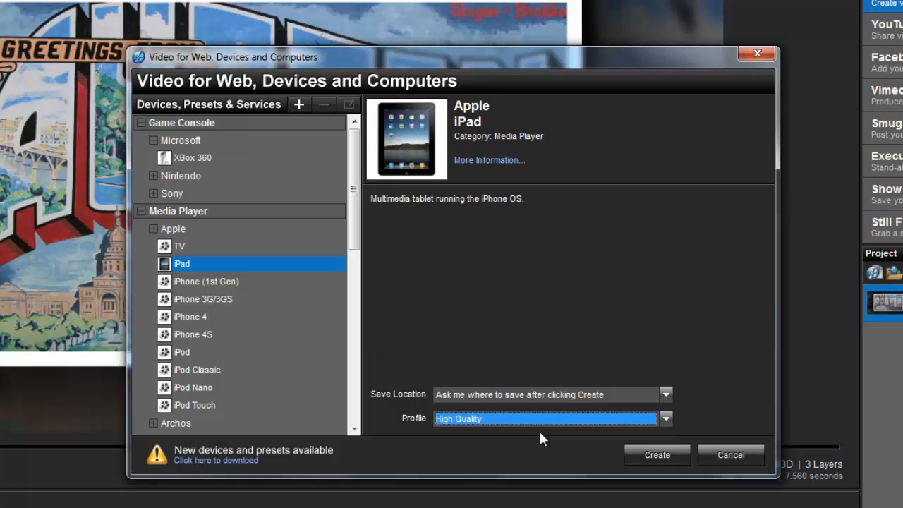
mouse_move(657, 455)
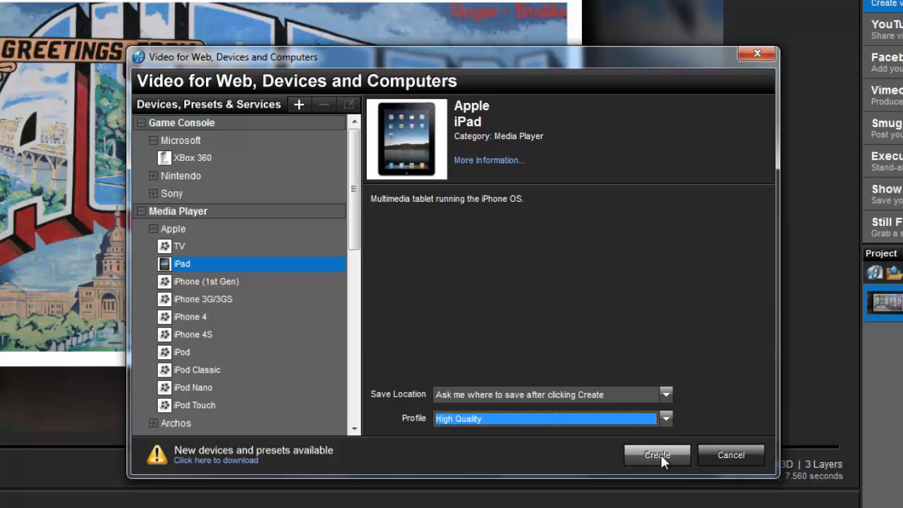
- Save the iPad MP4 as 'Austin' in New folder on the desktop
left_click(657, 454)
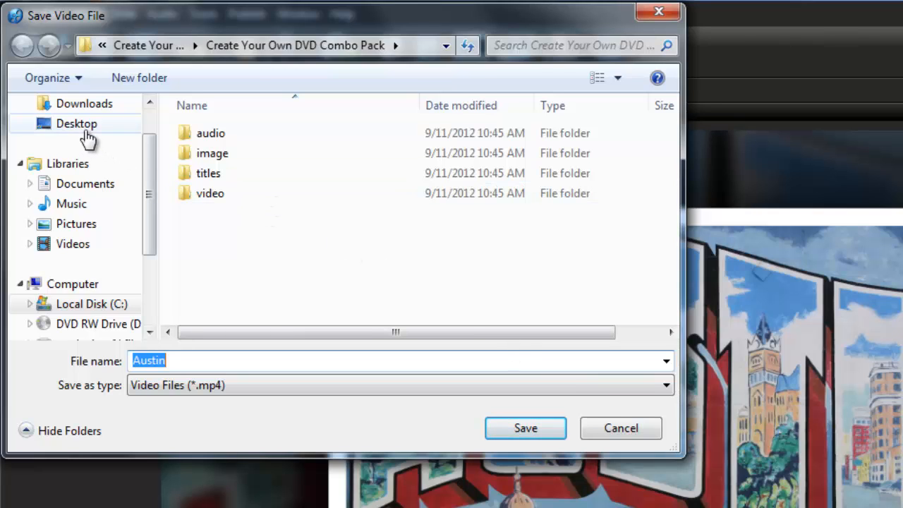
left_click(76, 123)
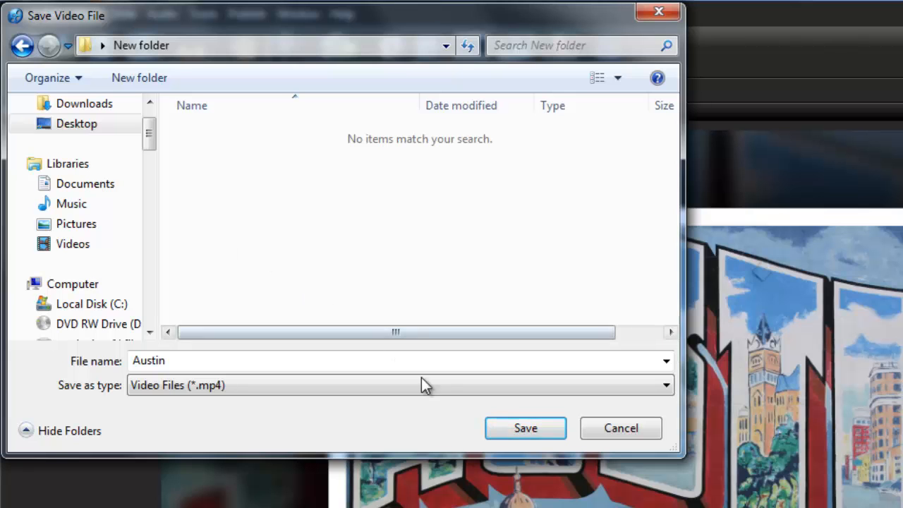
left_click(525, 428)
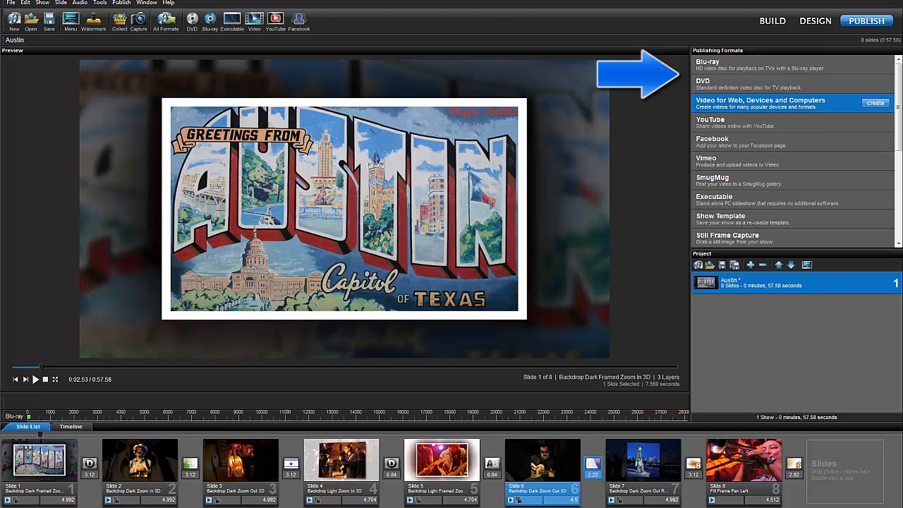
- Choose DVD as the publishing format and open its creation settings
left_click(776, 83)
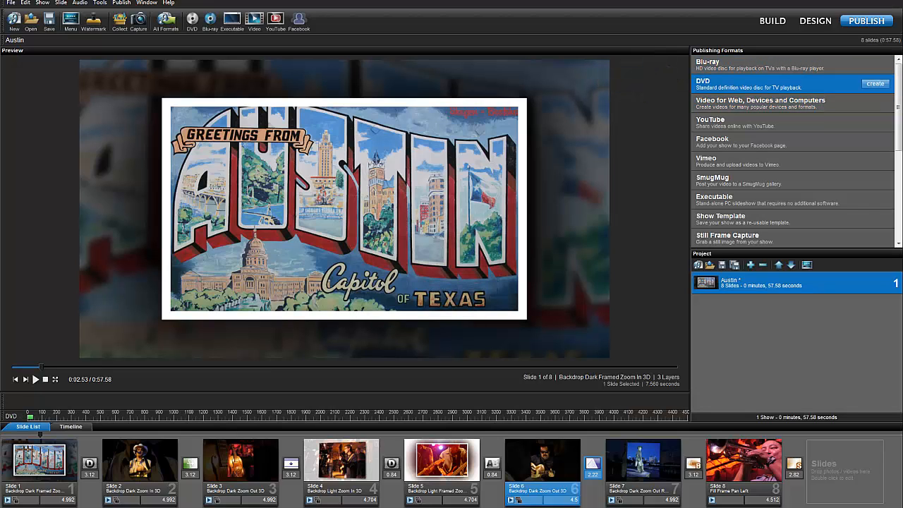
left_click(875, 83)
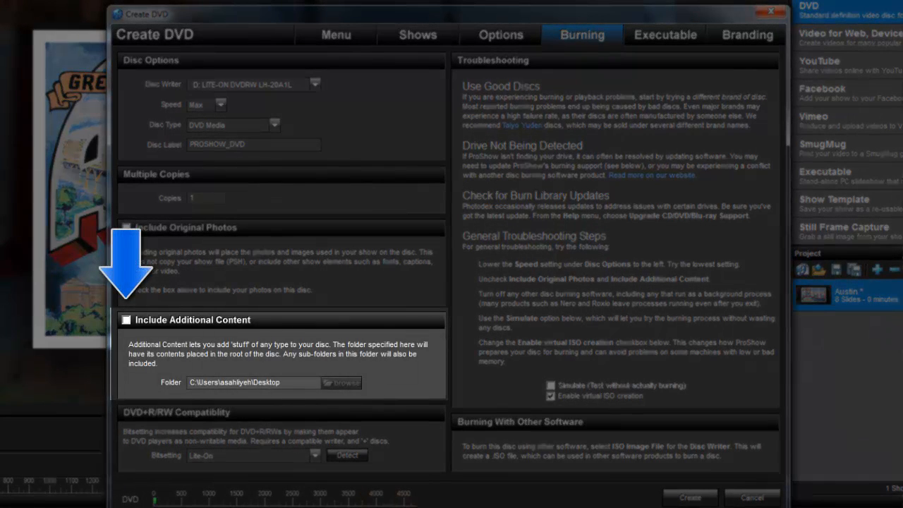
- Include New folder from the desktop as additional DVD content on the Burning tab
left_click(126, 320)
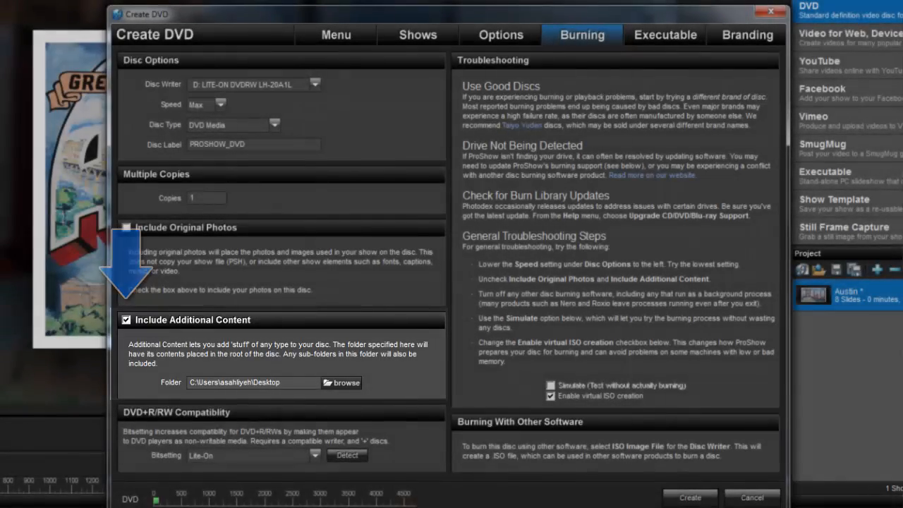
left_click(341, 382)
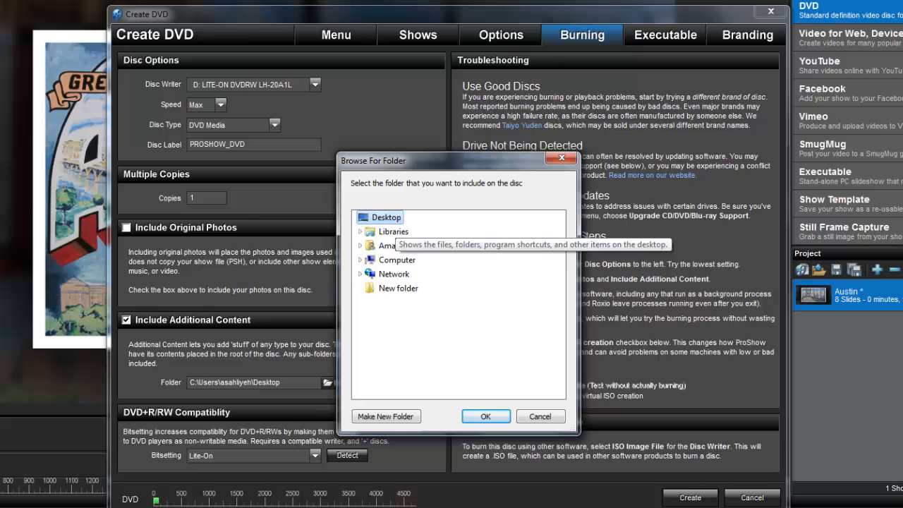
left_click(399, 288)
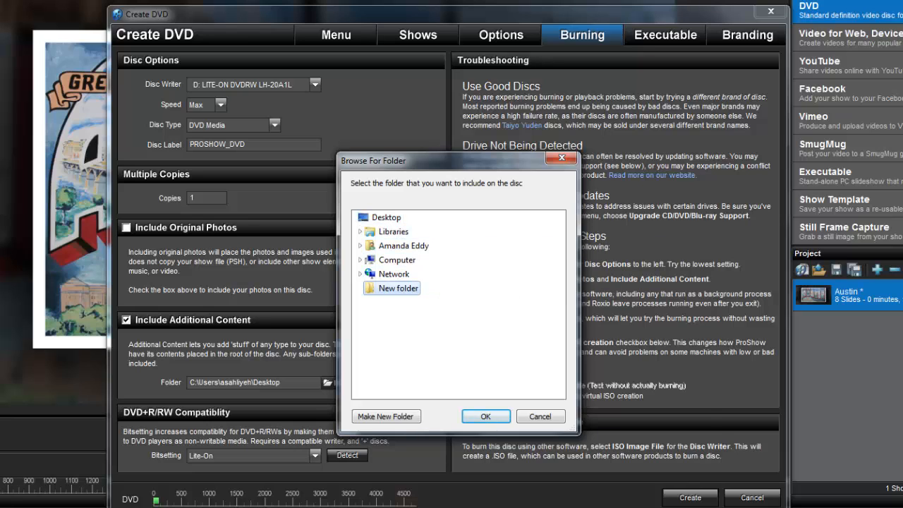
left_click(486, 417)
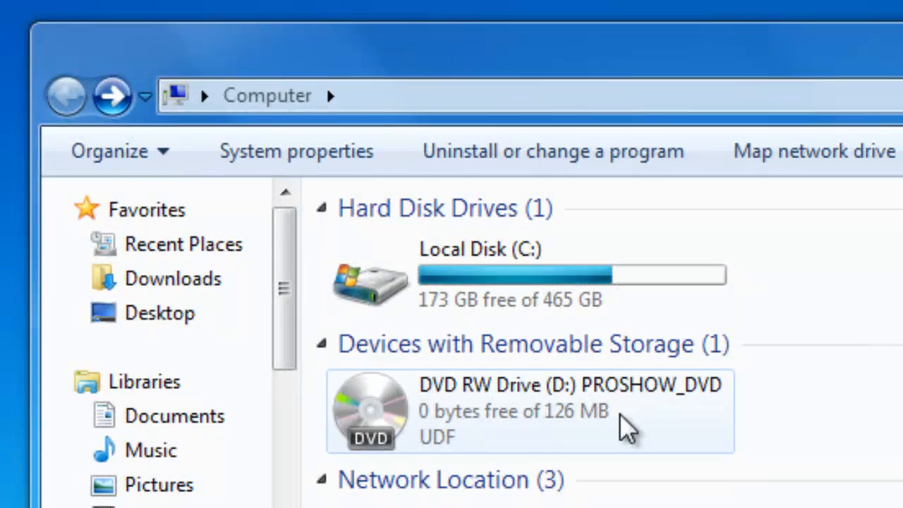
- Open the PROSHOW_DVD disc in a new window and copy AUSTIN to the desktop
left_click(530, 411)
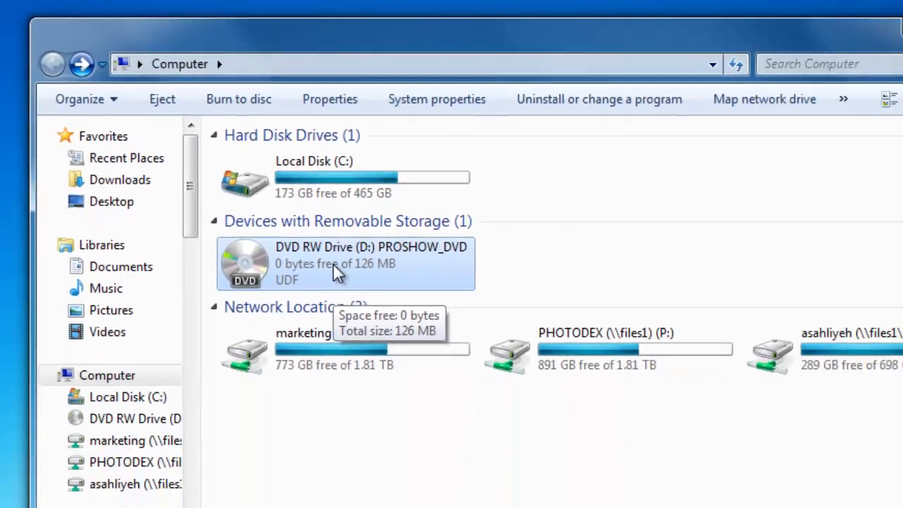
right_click(332, 263)
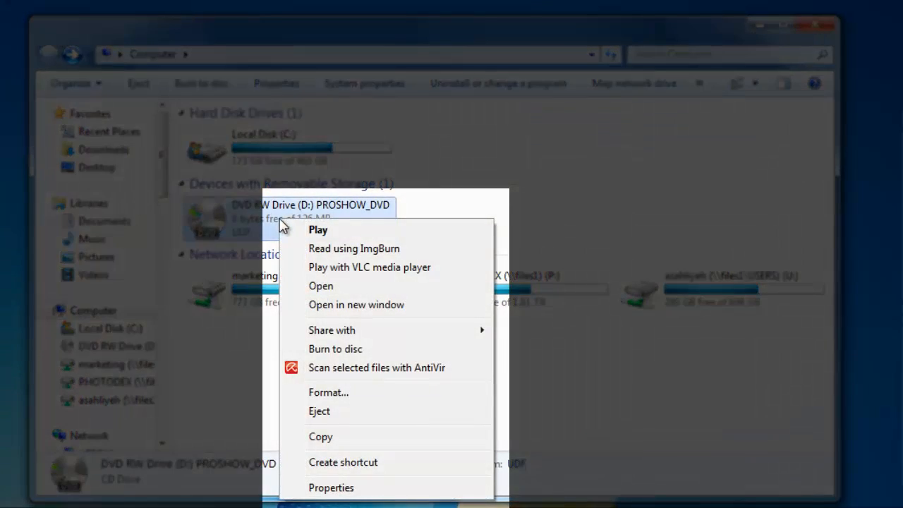
mouse_move(332, 305)
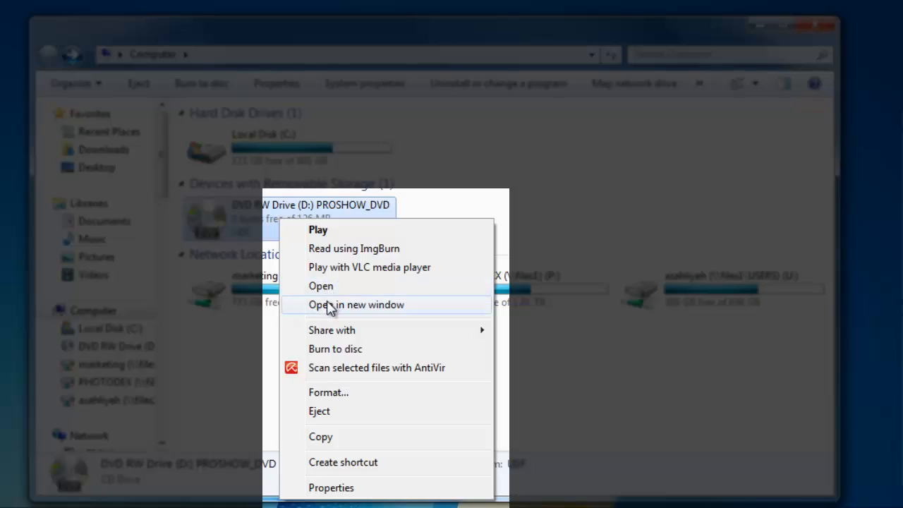
left_click(356, 305)
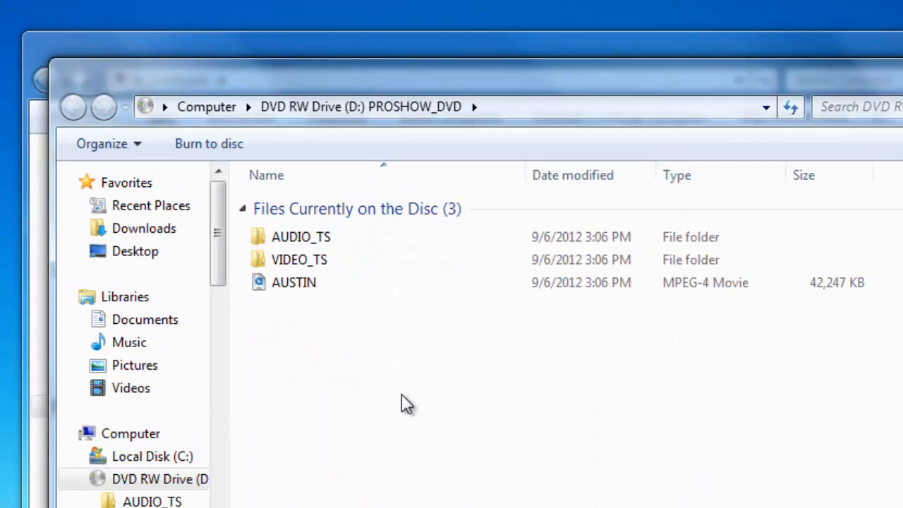
left_click(294, 283)
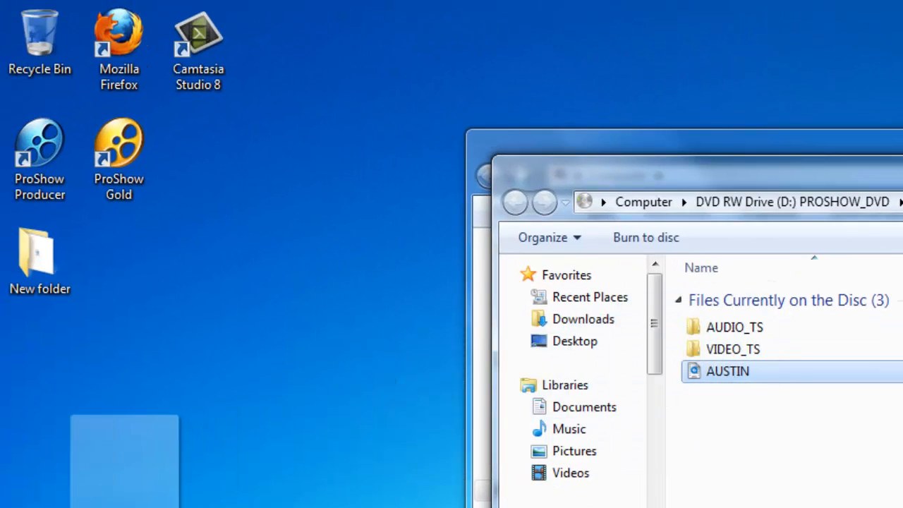
left_click_drag(727, 371, 40, 363)
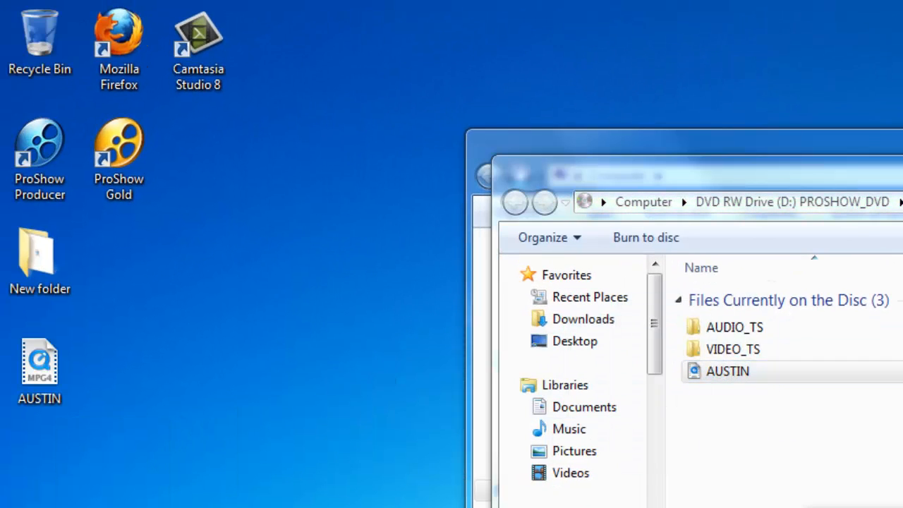